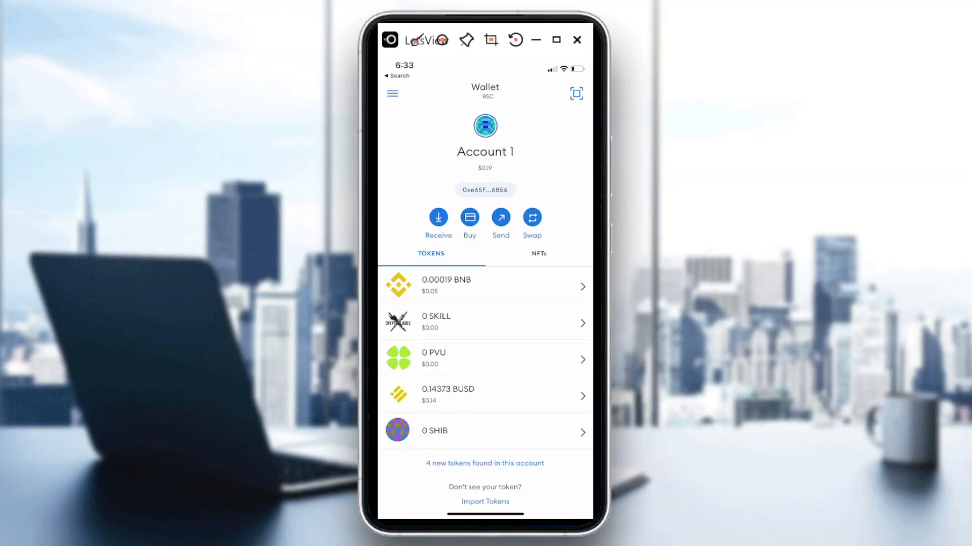
Start sending the A Cat's Tale NFT from Account 1's NFTs collection
left_click(538, 253)
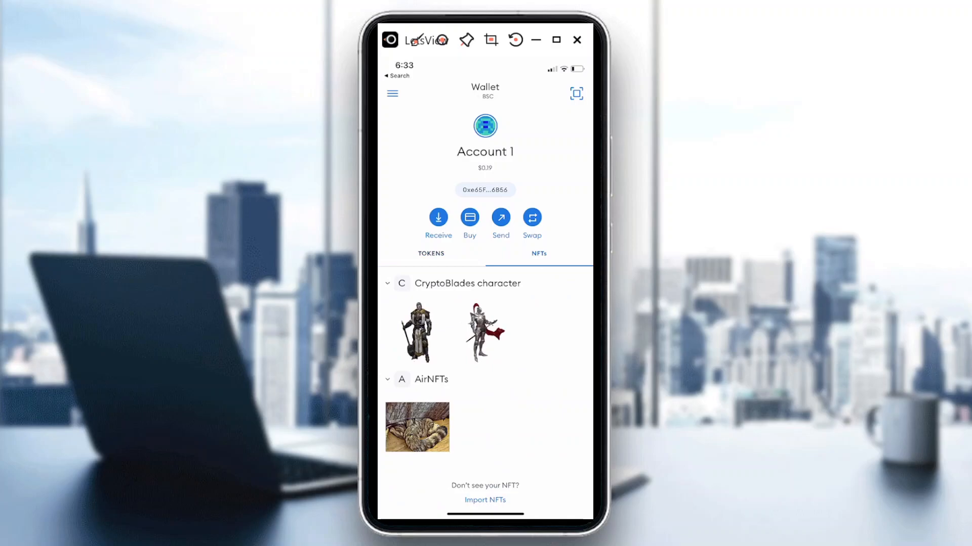
left_click(416, 426)
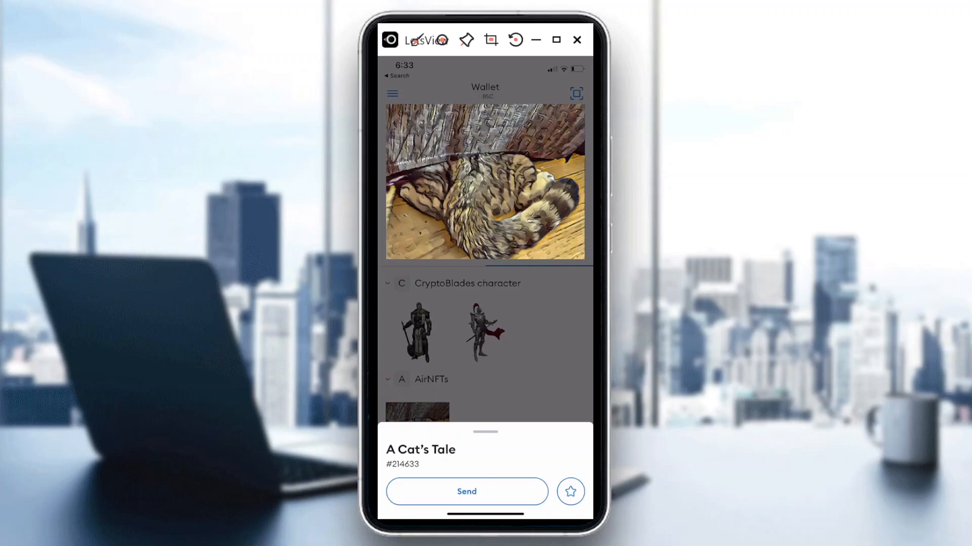
left_click(465, 492)
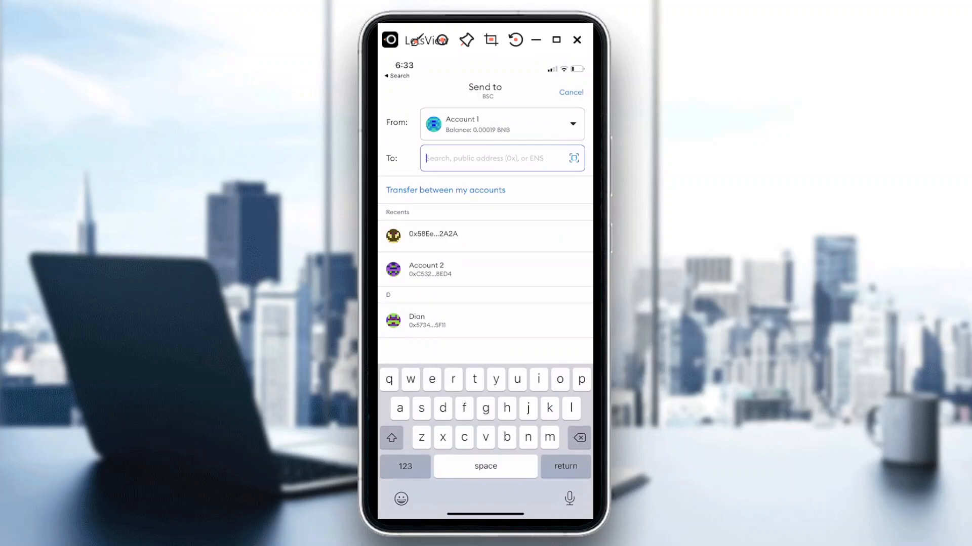
Choose Account 2 from Recents as the transfer recipient
left_click(489, 158)
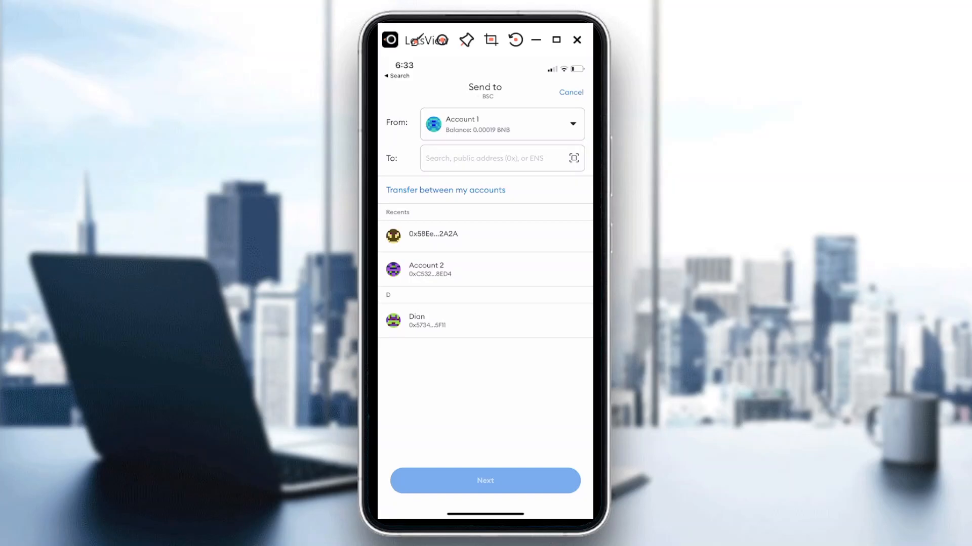
left_click(485, 269)
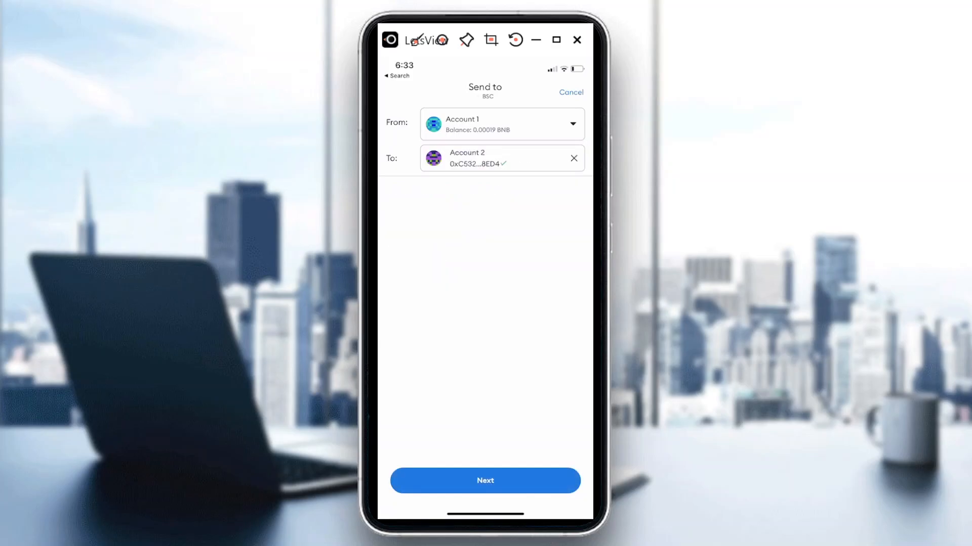
Advance past recipient and amount to the Confirm screen showing the gas fee warning
left_click(485, 481)
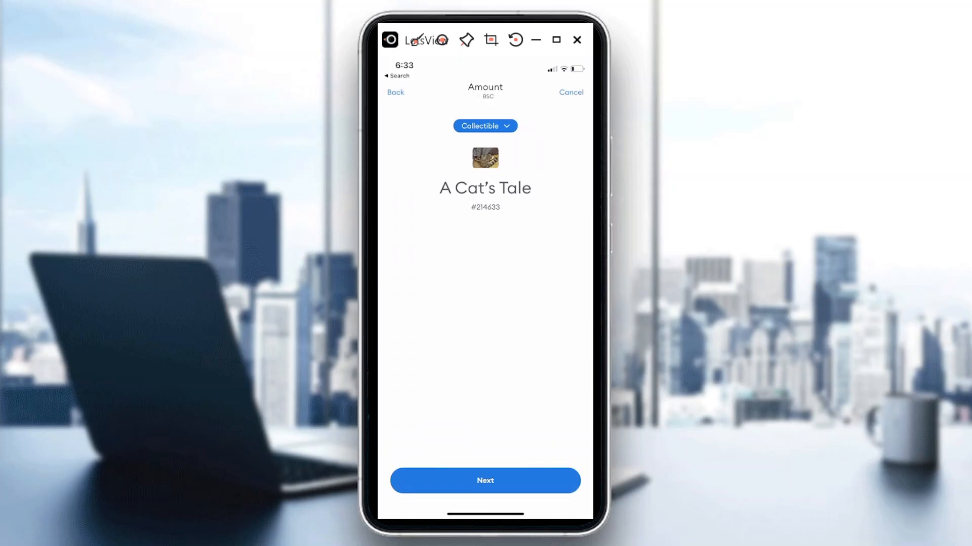
left_click(484, 481)
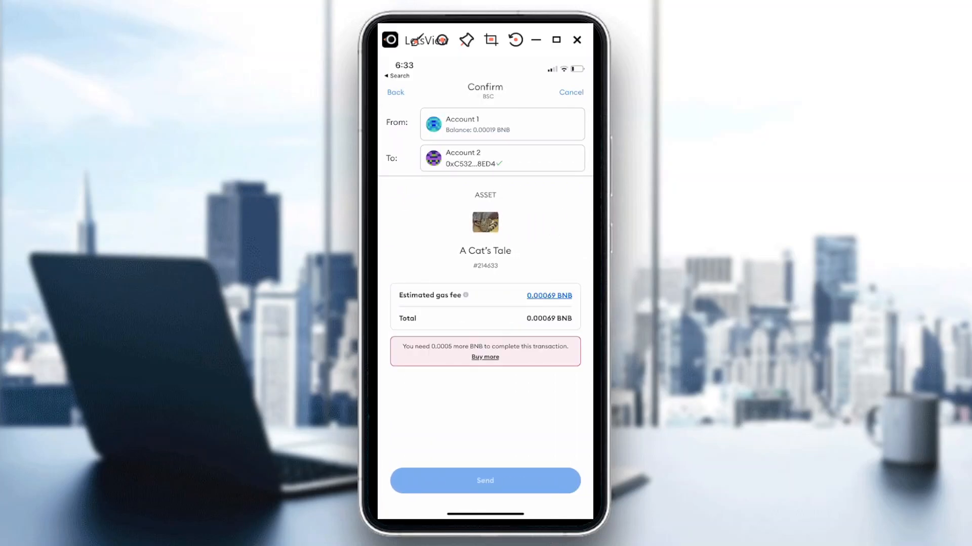